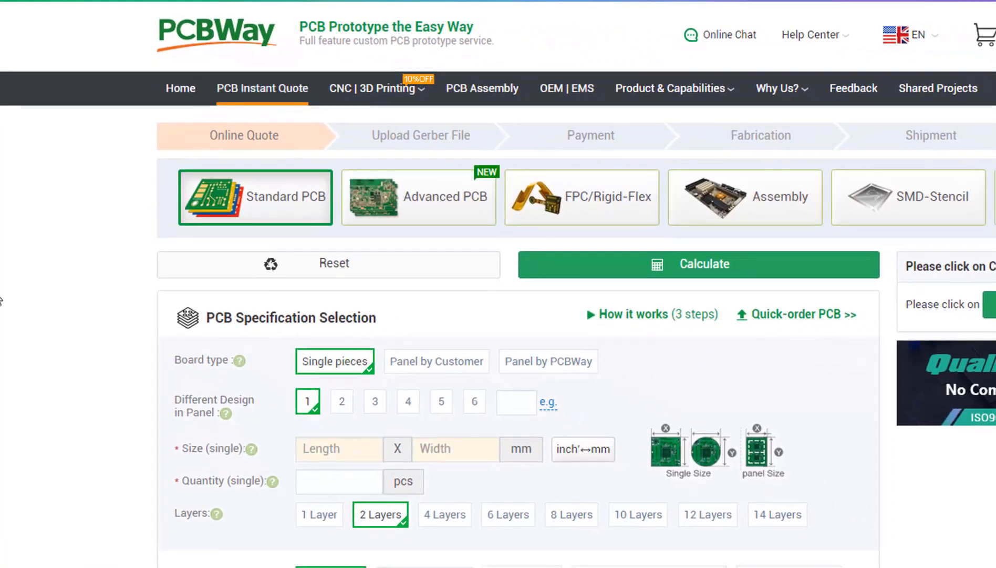
Scroll the PCBWay quote page and go to the PCB Assembly page
scroll(down, 3)
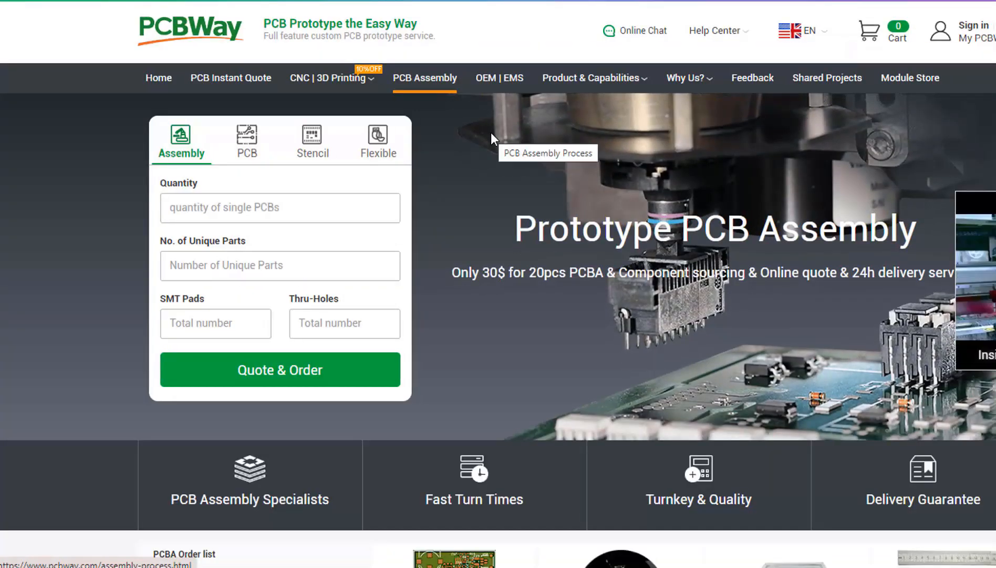
mouse_move(326, 78)
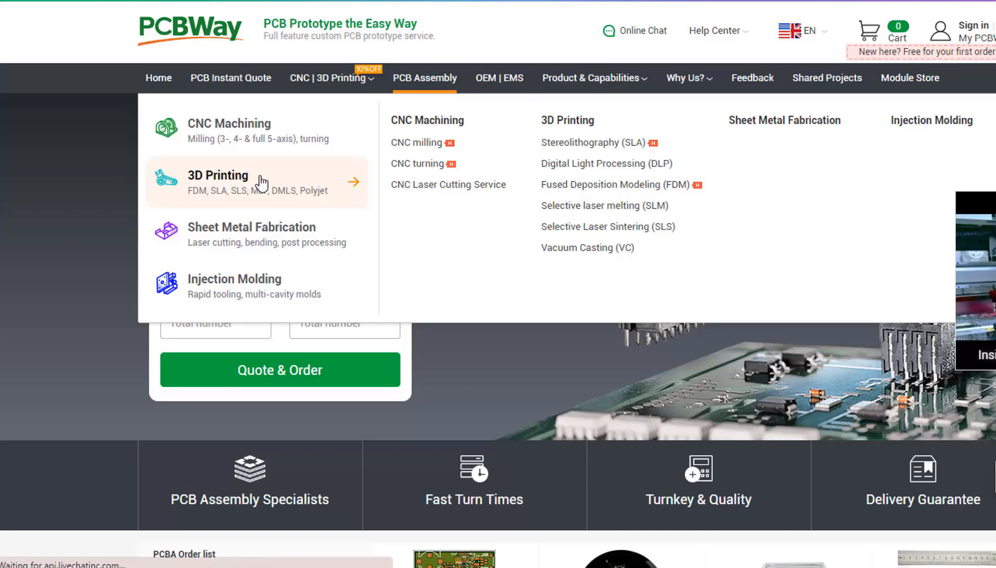
click(157, 78)
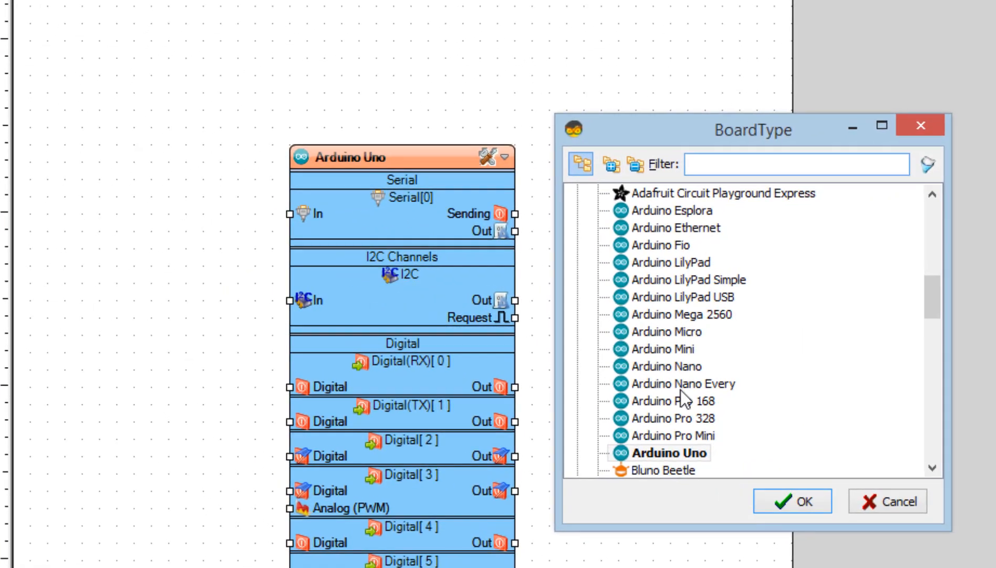
Confirm Arduino Uno in the BoardType dialog
click(793, 501)
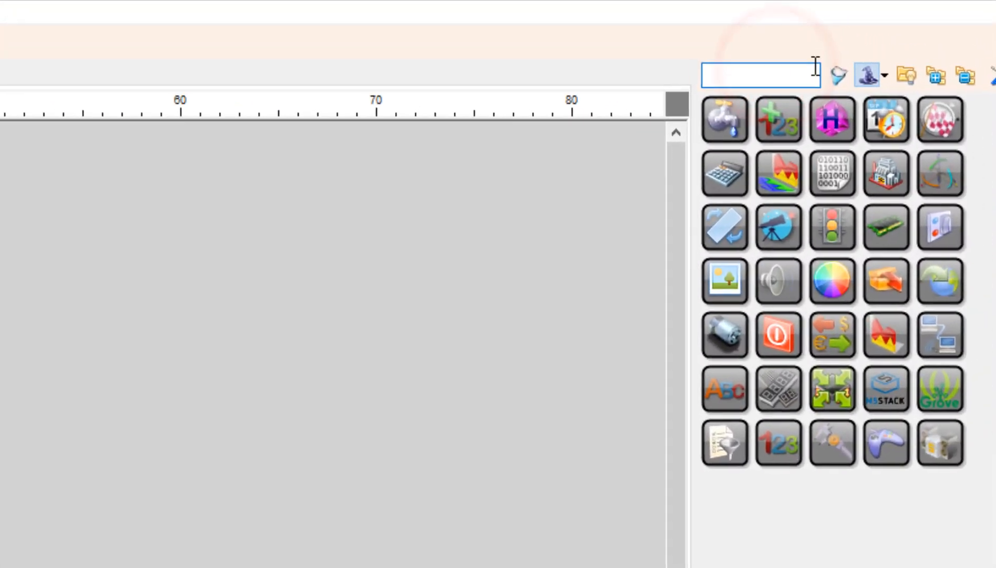
Filter the palette with 'INFR' and place the Infrared Receiver on the canvas
text(INFR)
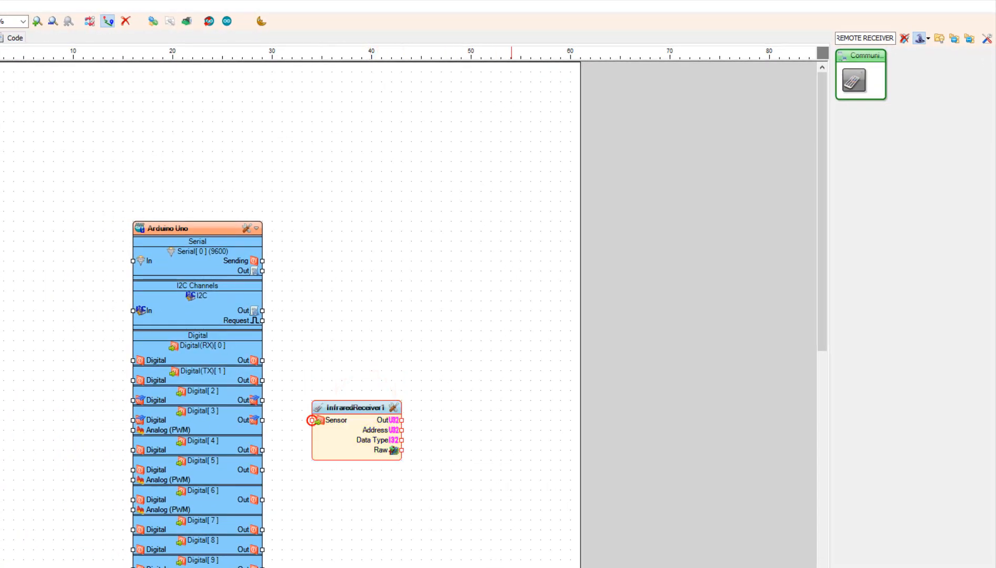
click(340, 448)
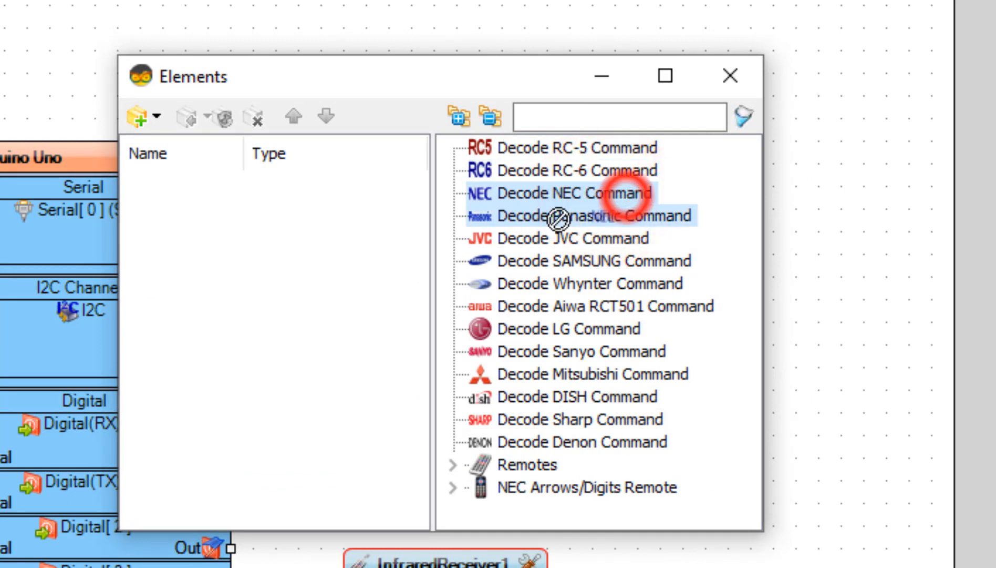
Add Decode NEC Command elements with codes 16718055 and 16716015, pasting another code value
double_click(575, 193)
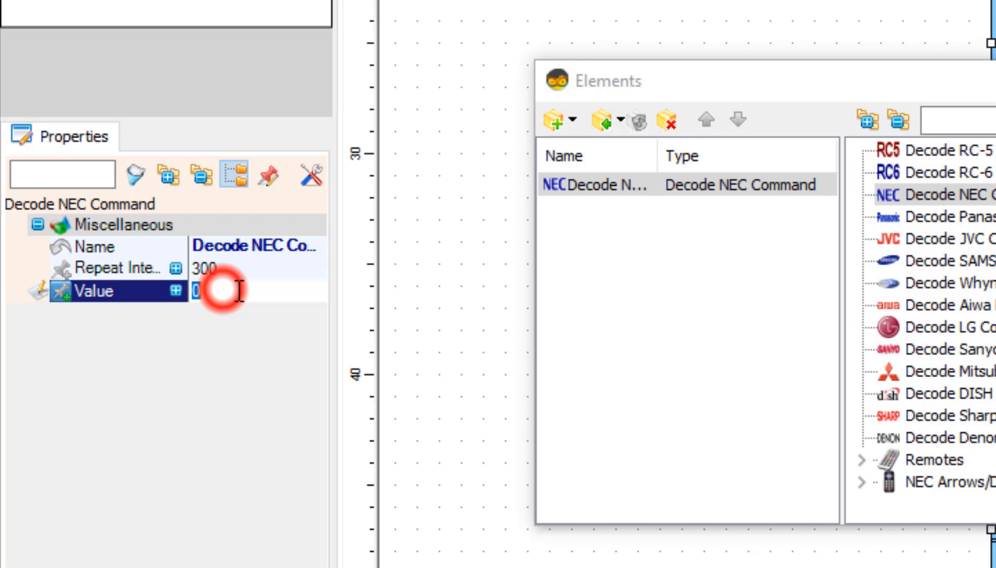
text(16718055)
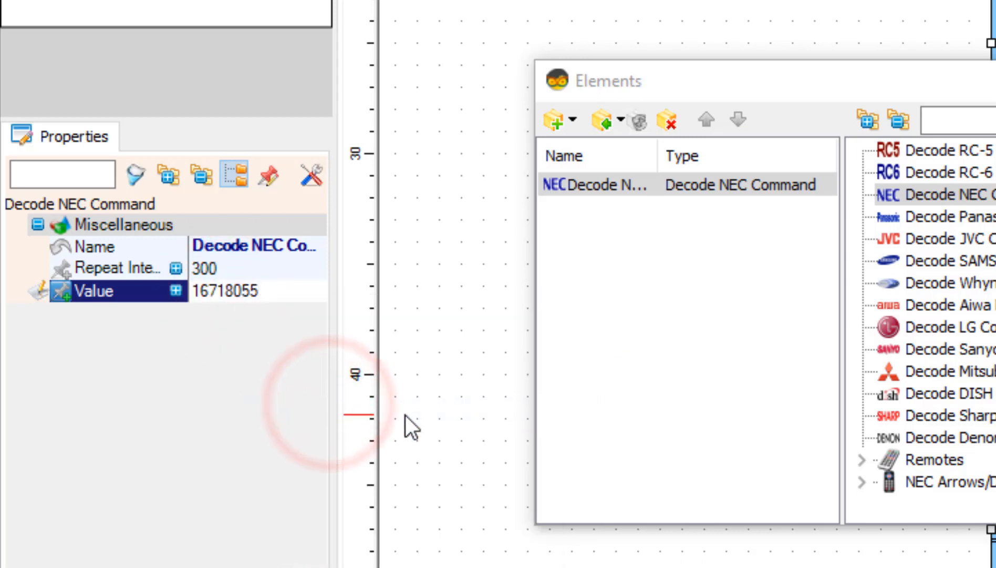
mouse_move(530, 410)
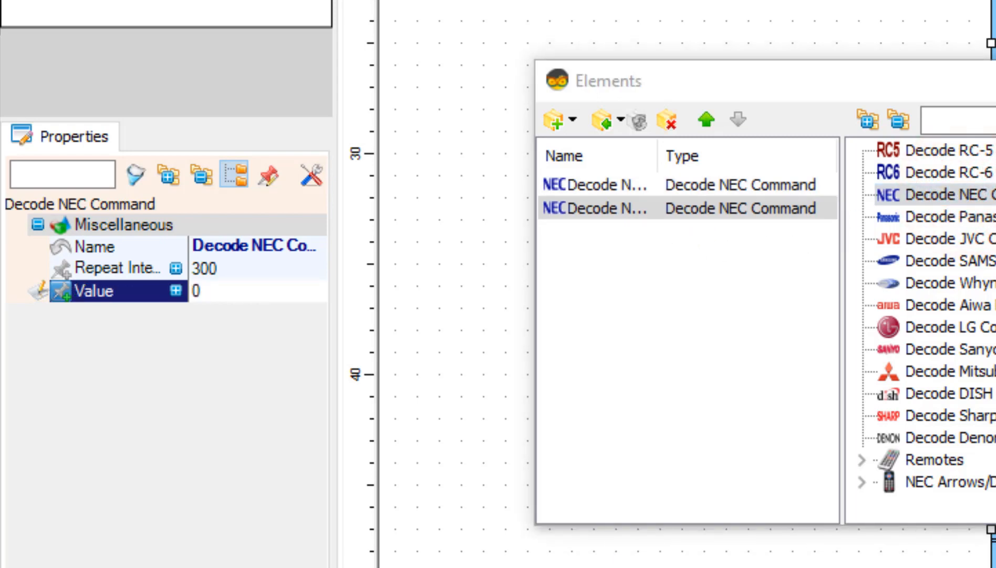
mouse_move(242, 316)
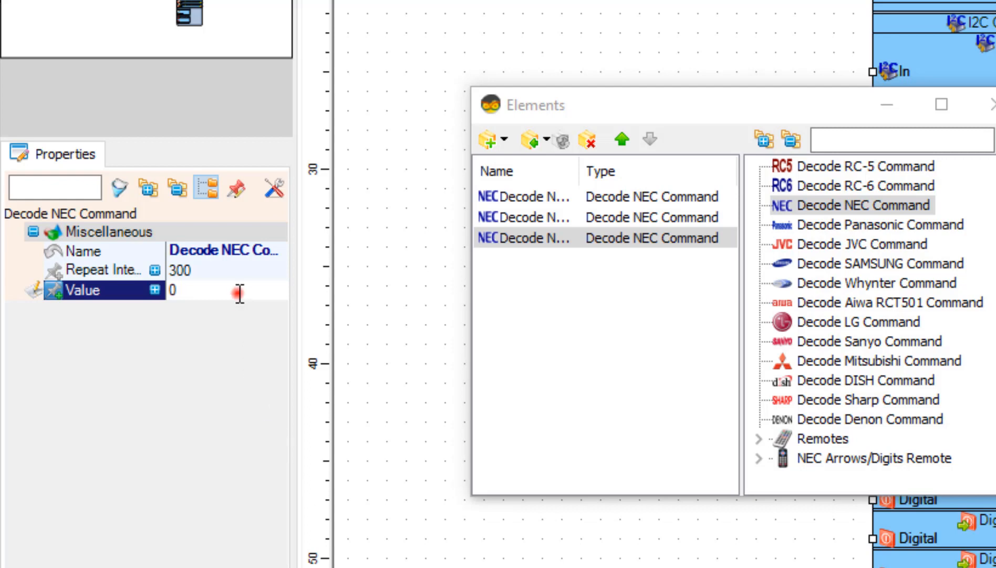
text(16716015)
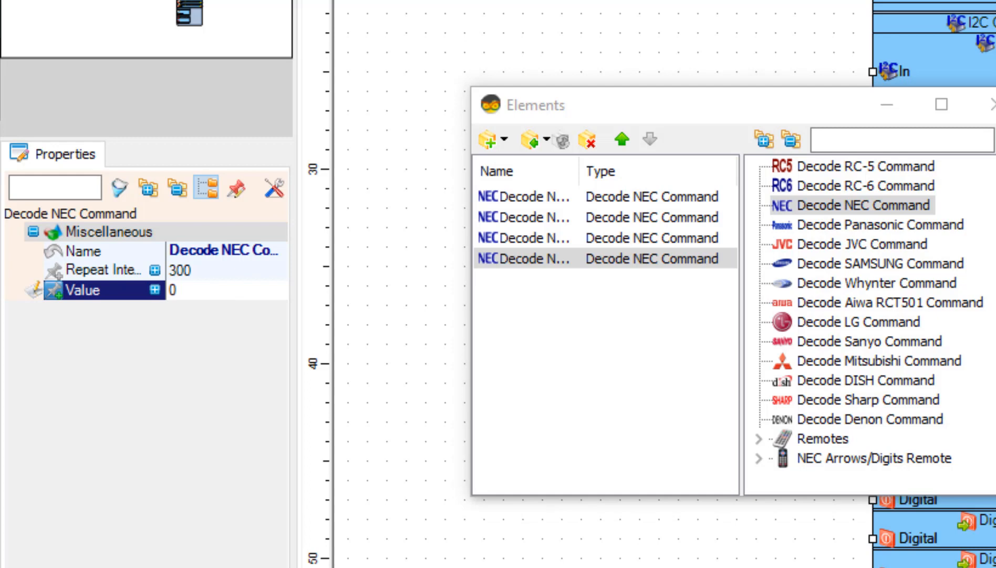
right_click(197, 289)
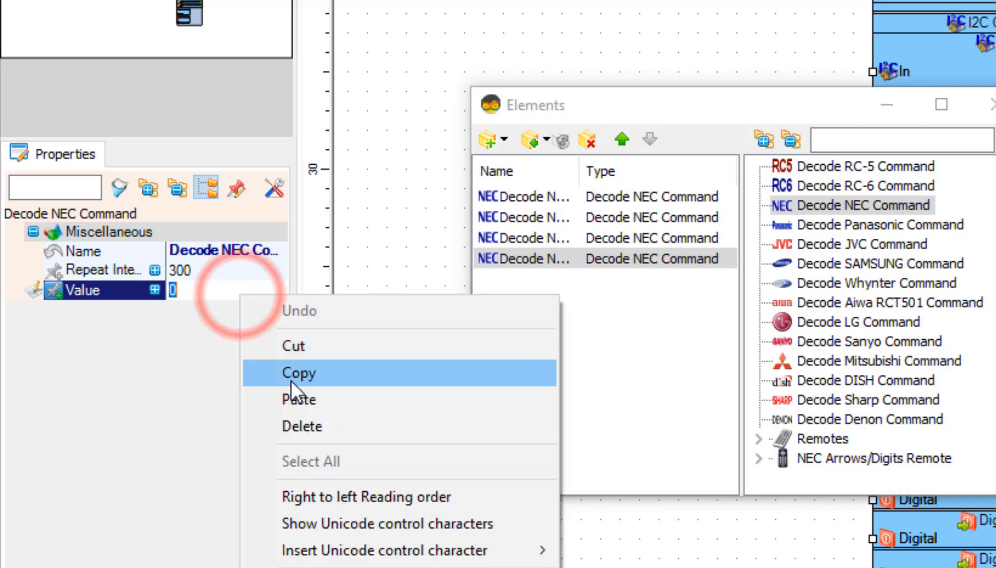
click(298, 399)
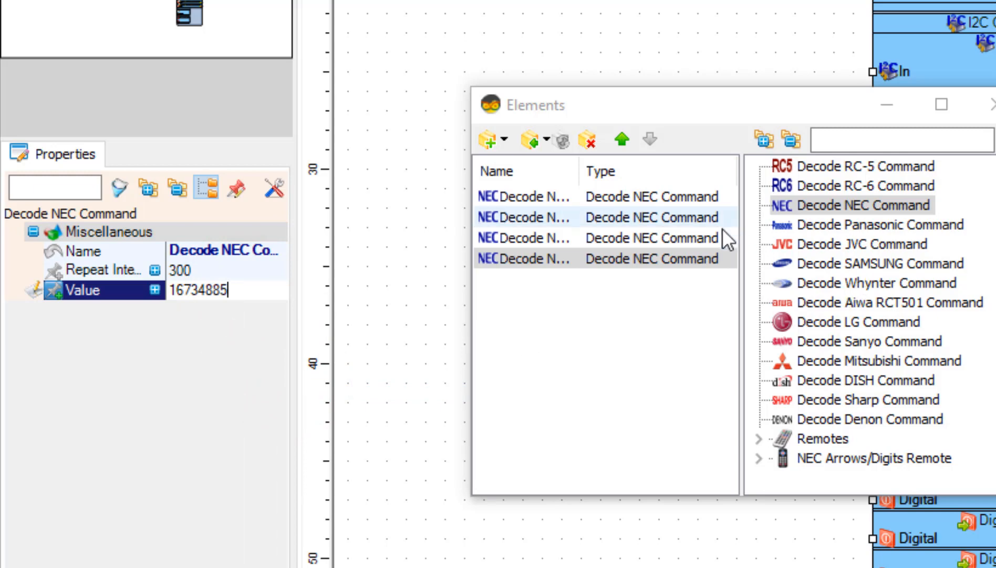
click(604, 240)
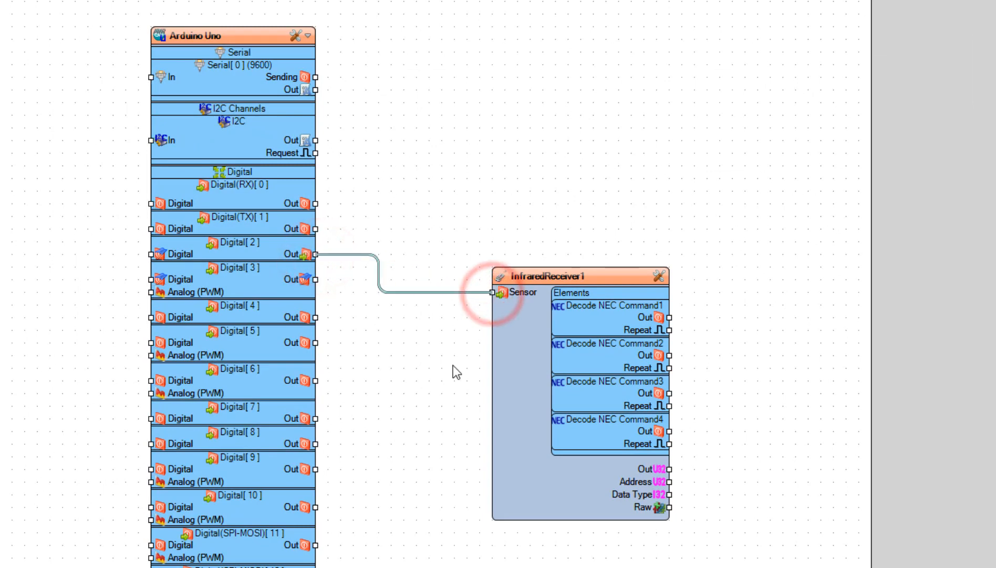
mouse_move(485, 480)
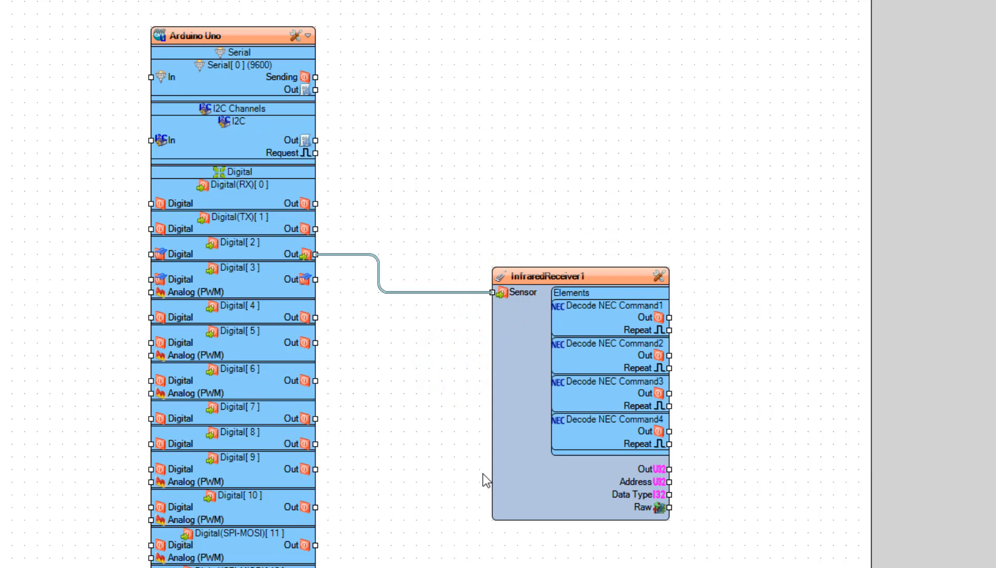
mouse_move(678, 481)
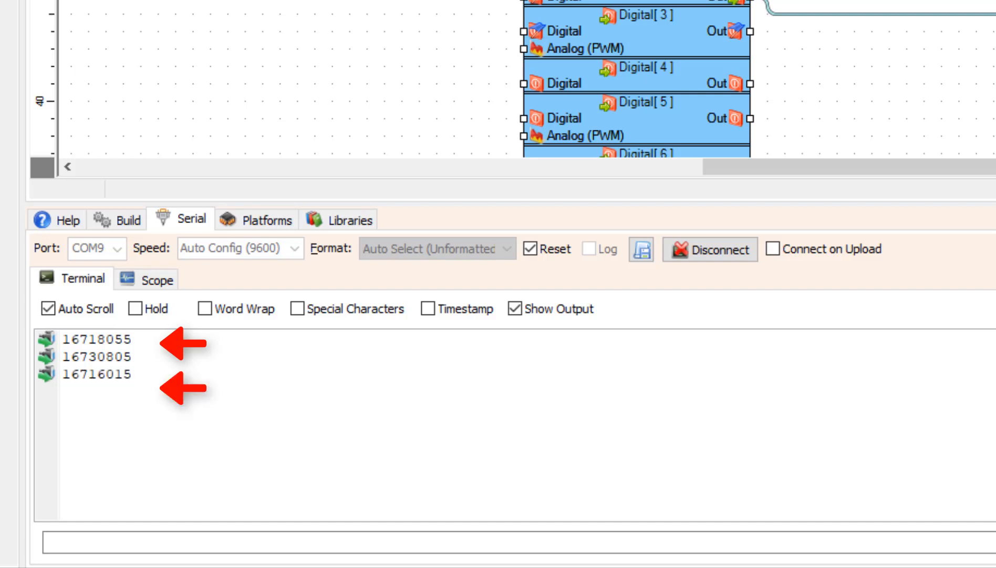
Return to the component library to search for another part
click(66, 34)
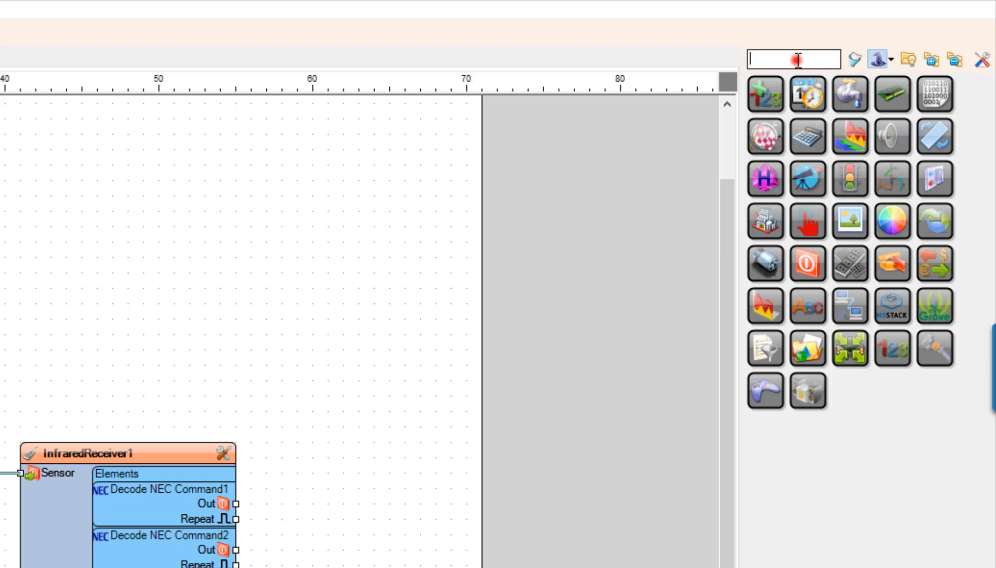
Search 'DIGITA' and place three Digital Multi-Source Mergers on the canvas
text(D)
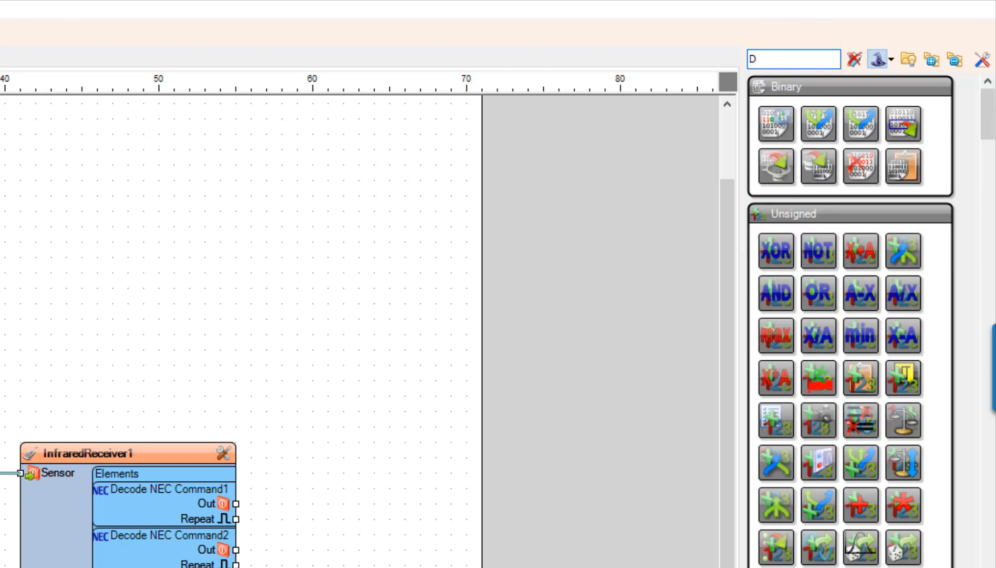
text(IGITA)
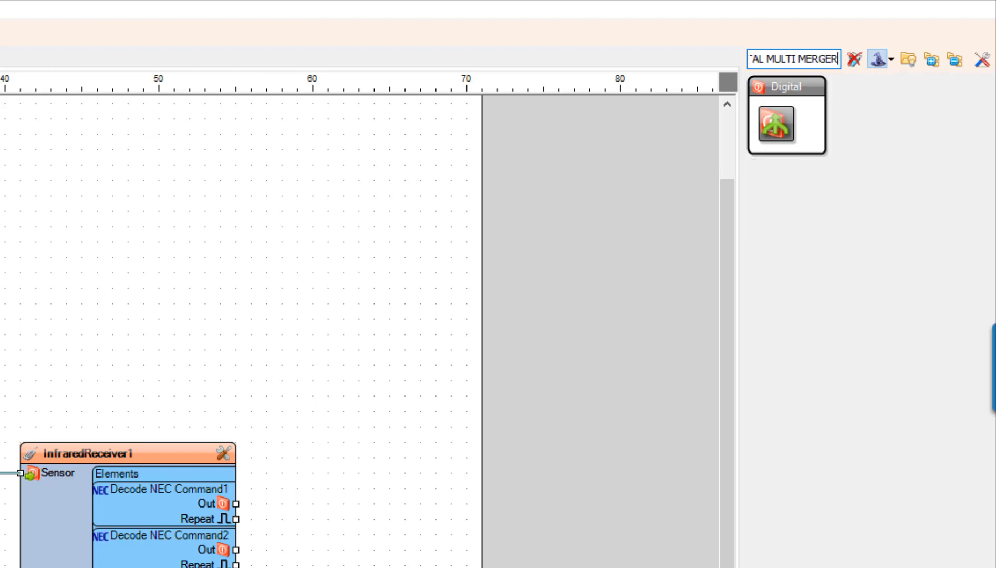
mouse_move(778, 124)
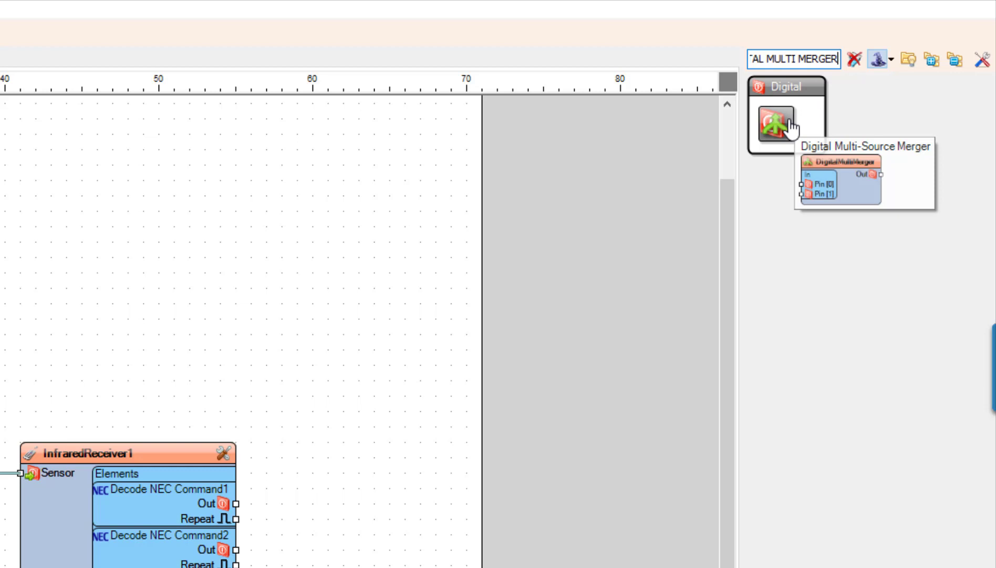
mouse_move(328, 452)
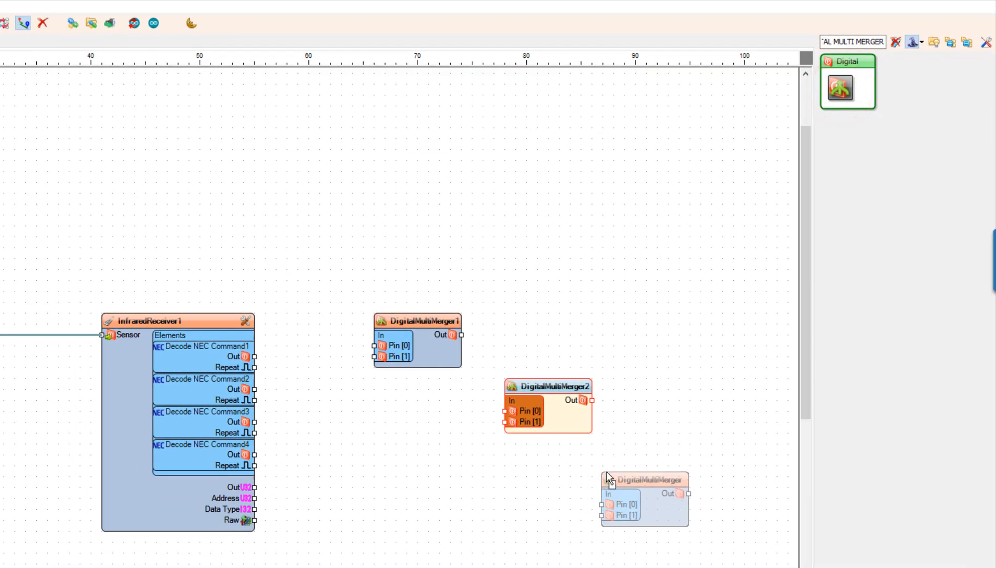
click(483, 451)
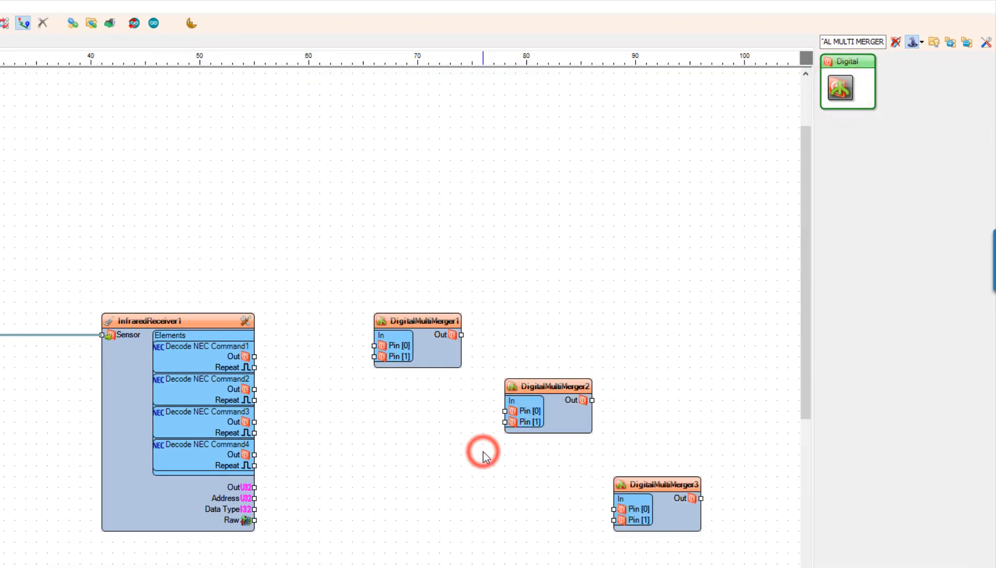
mouse_move(888, 13)
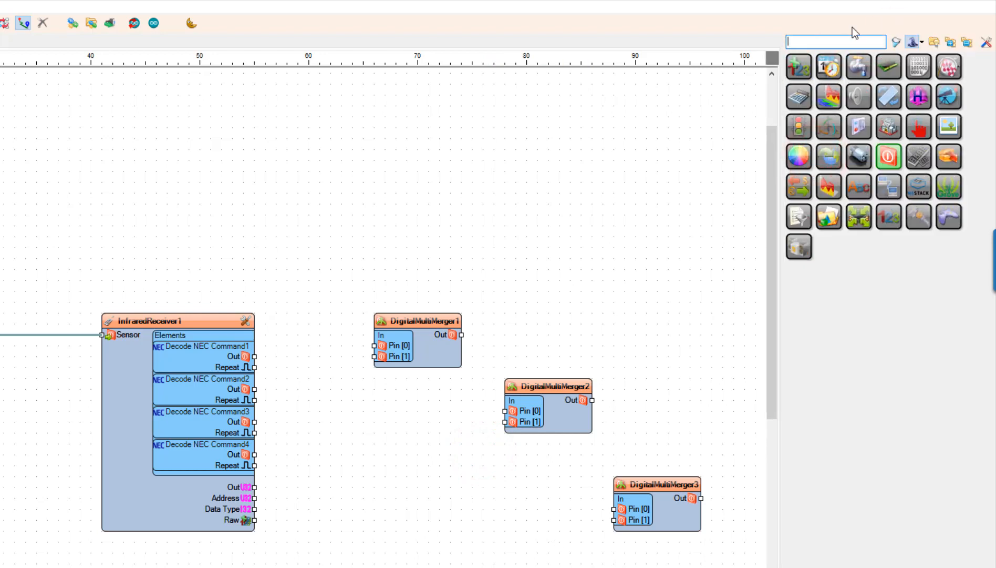
Search 'DIGITAL ... URCE' and place another Digital Multi Source component
text(D)
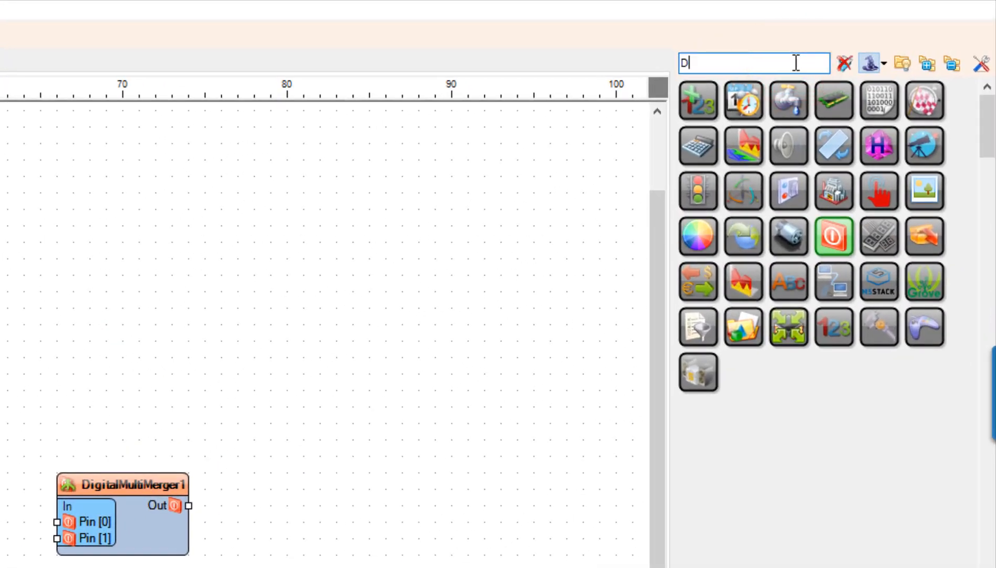
text(IGITAL MULTI SO)
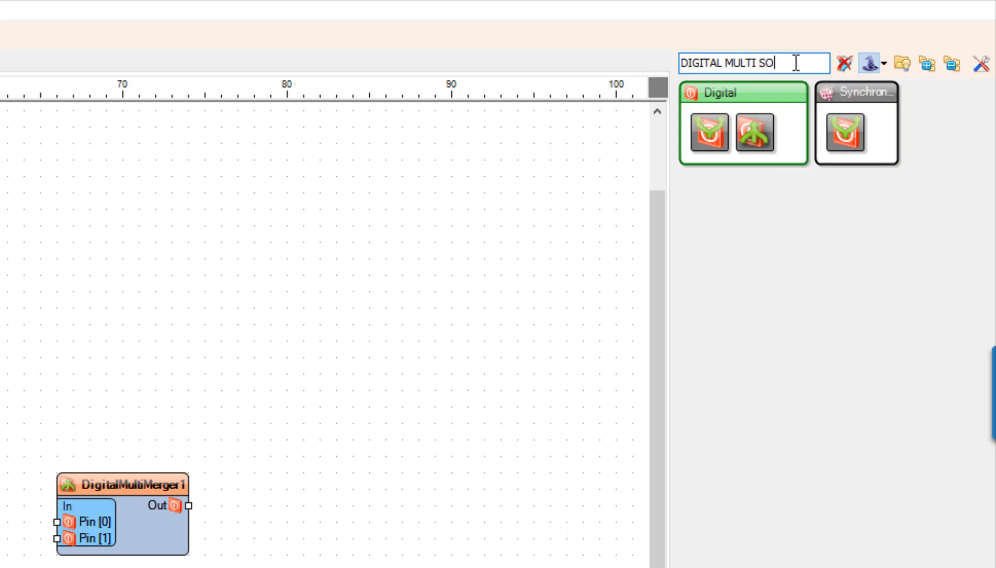
text(URCE)
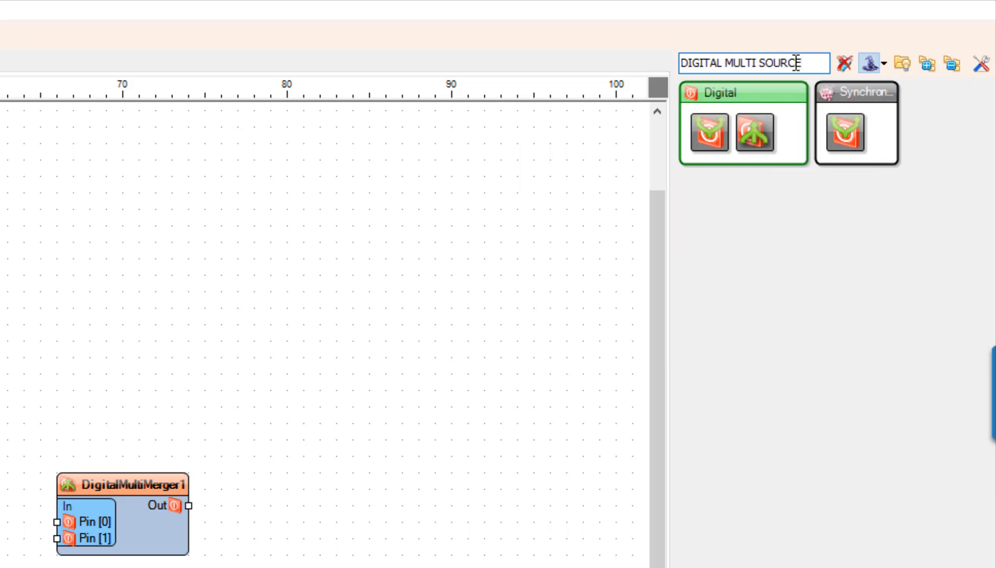
mouse_move(708, 133)
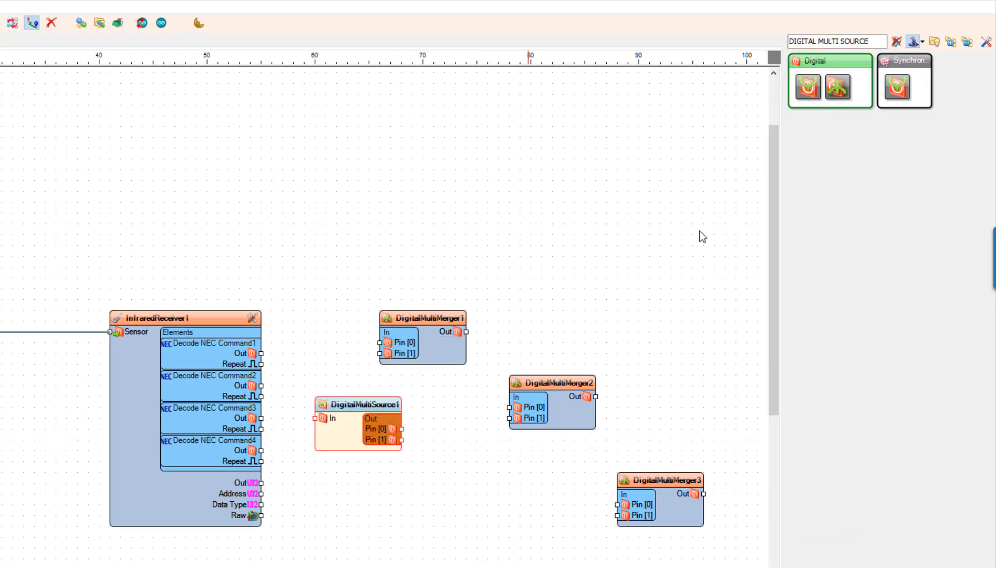
click(805, 87)
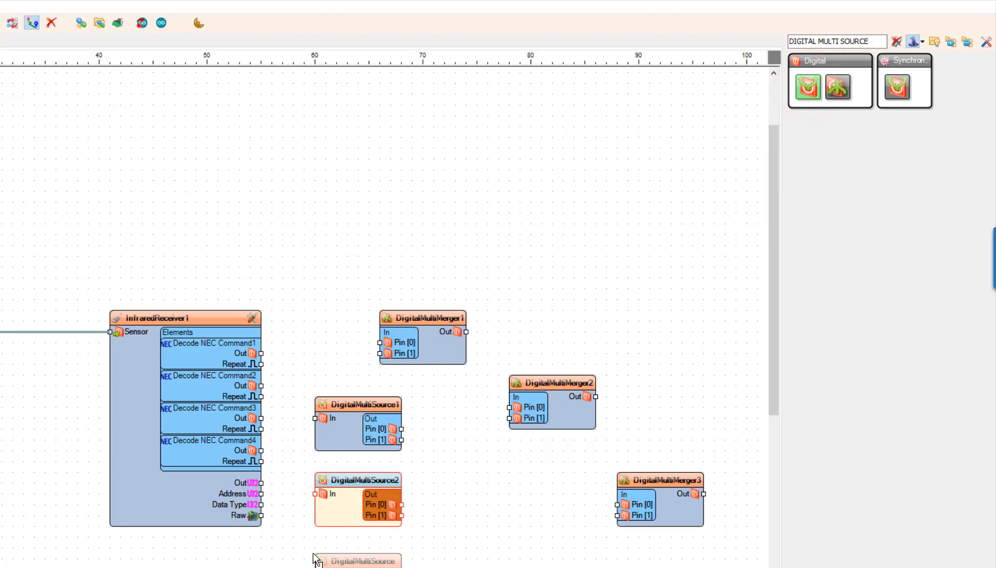
Clear the search and look up the Digital Value component
click(854, 60)
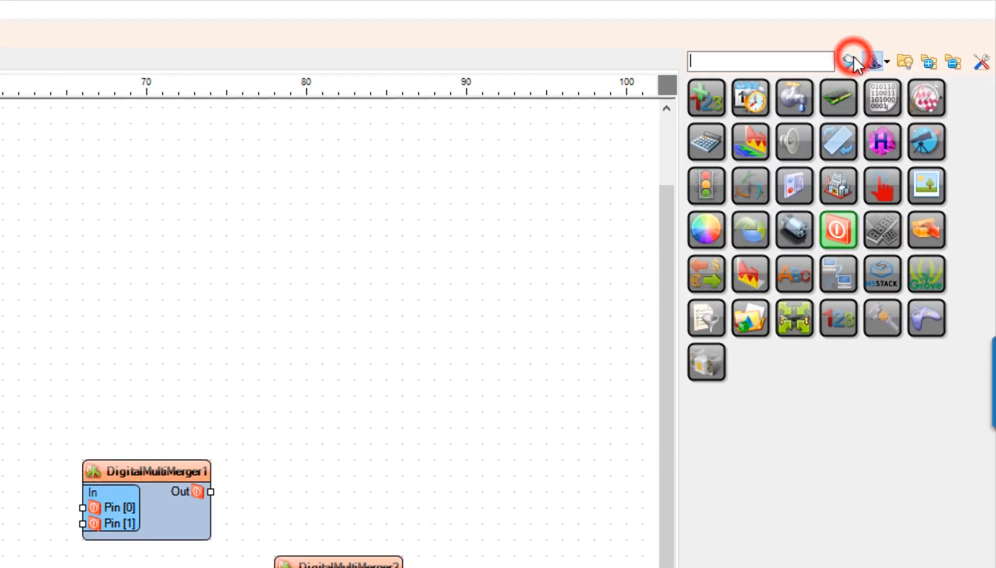
text(DI)
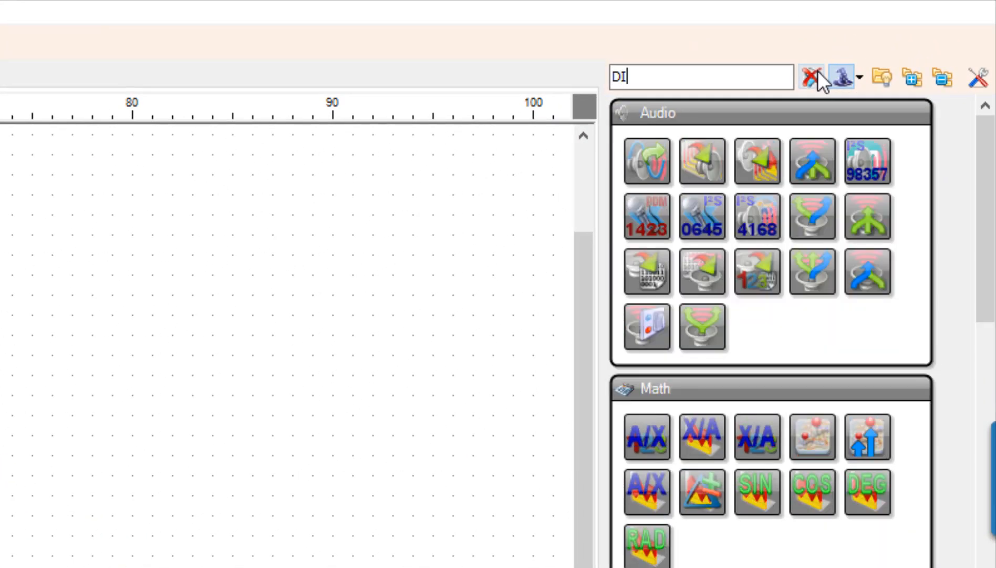
text(GITAL)
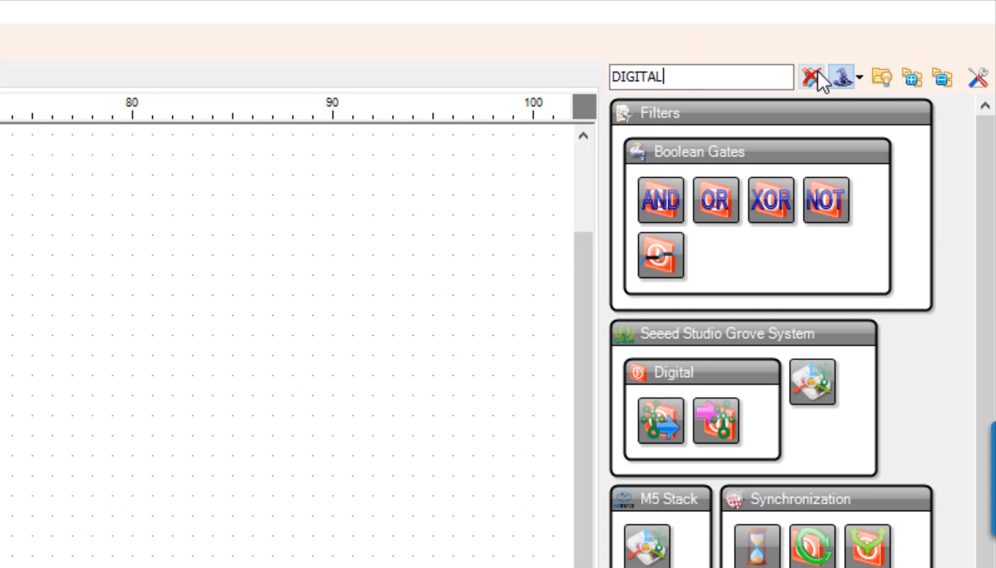
text(VALU)
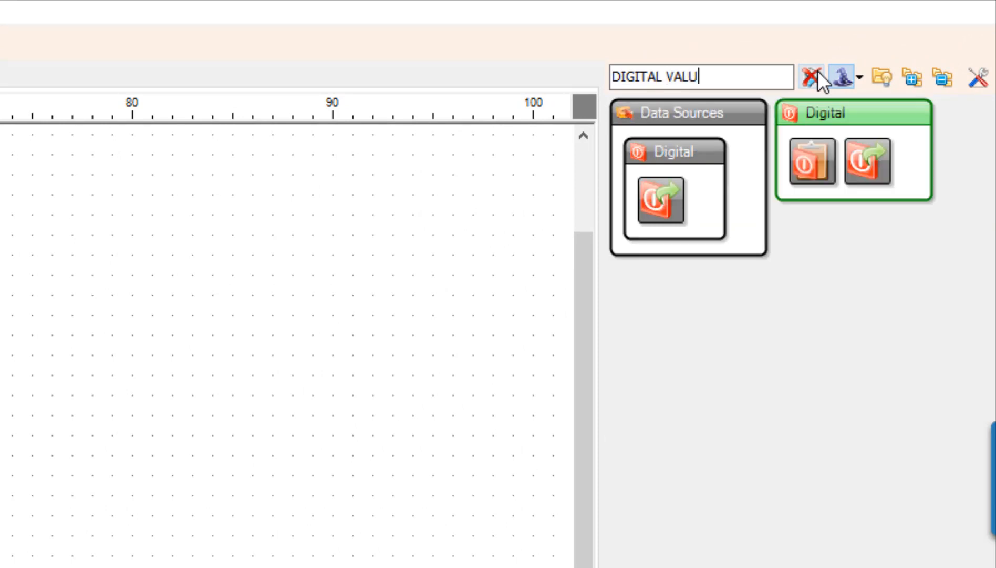
mouse_move(812, 160)
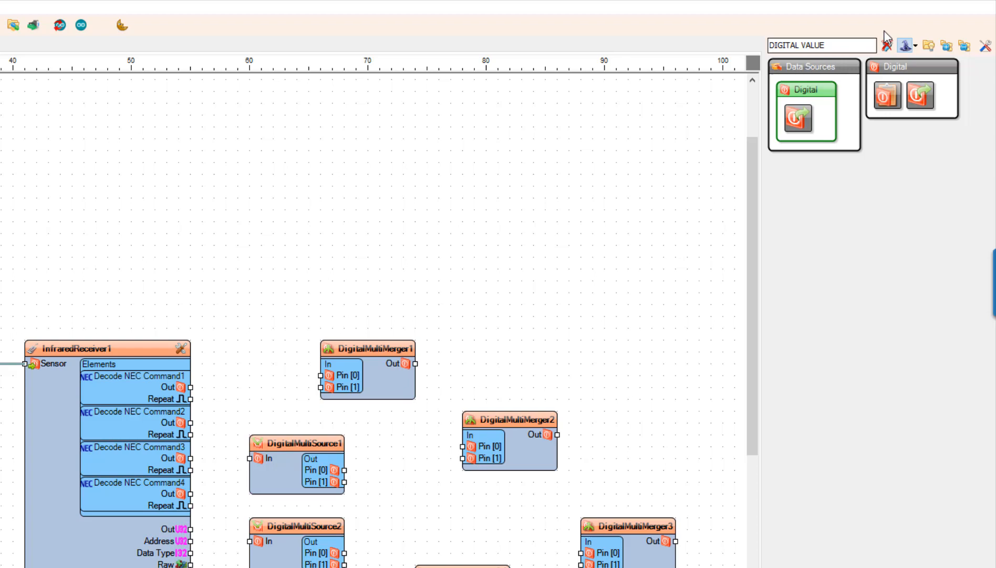
Search the toolbox for the Toggle Flip Flop component
click(893, 45)
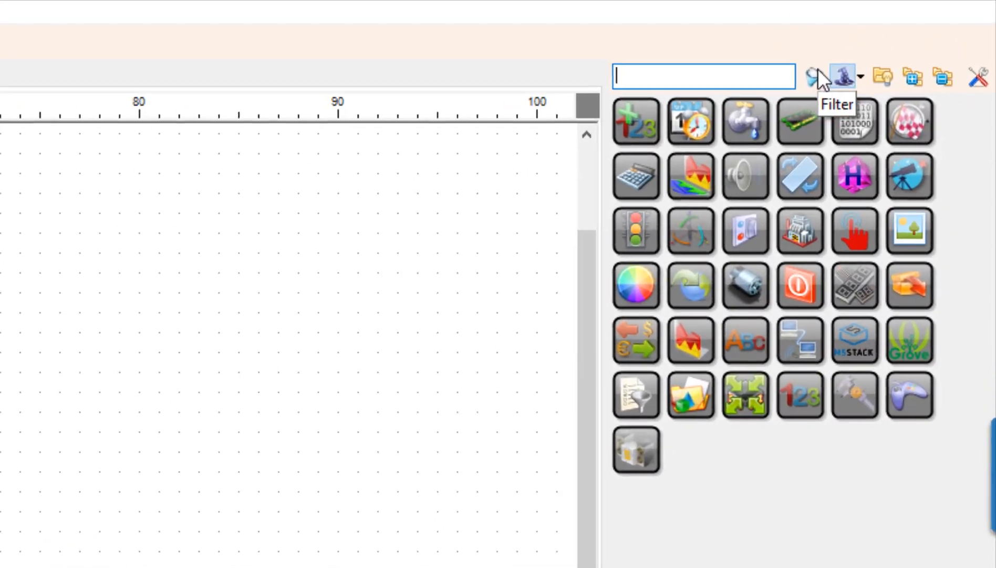
text(TOGGLE)
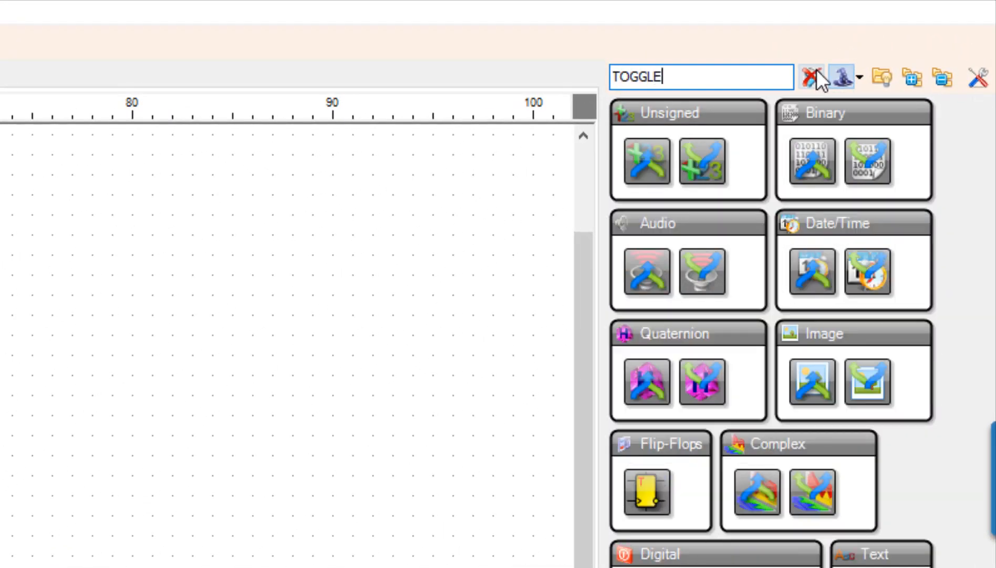
text(FLIP F)
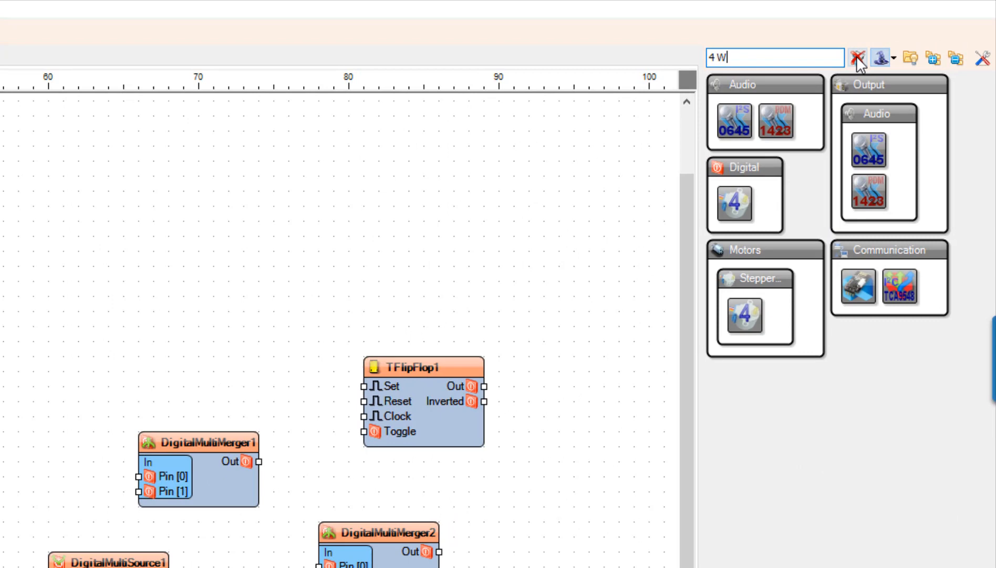
Search the toolbox for the 4 Wire Stepper Motor
text(IRE T)
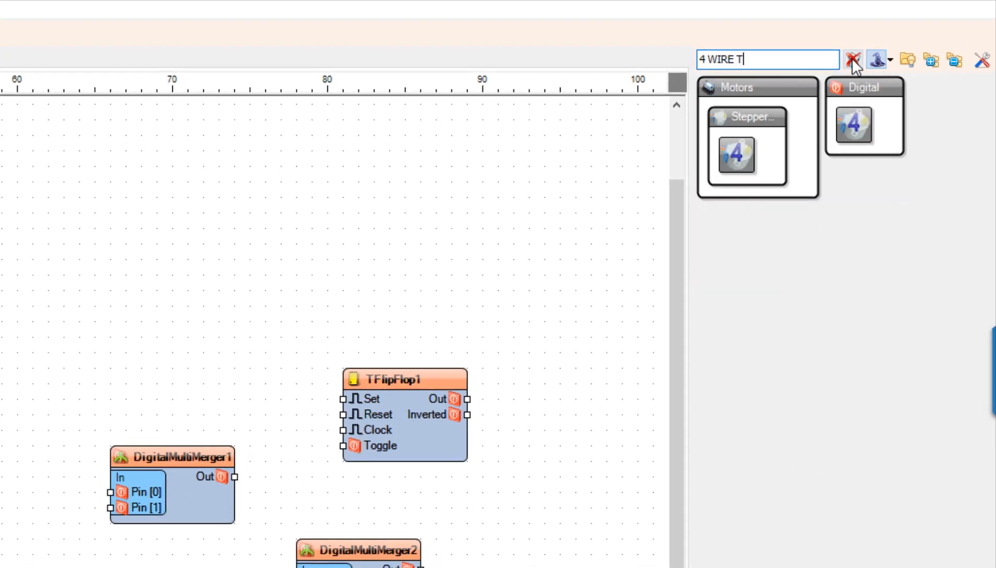
text(STE)
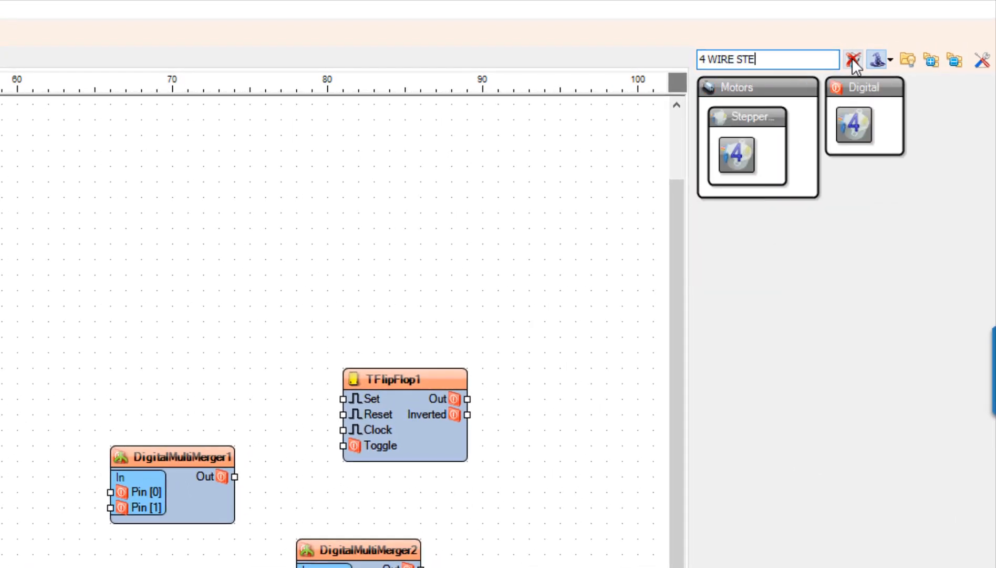
text(PPER MO)
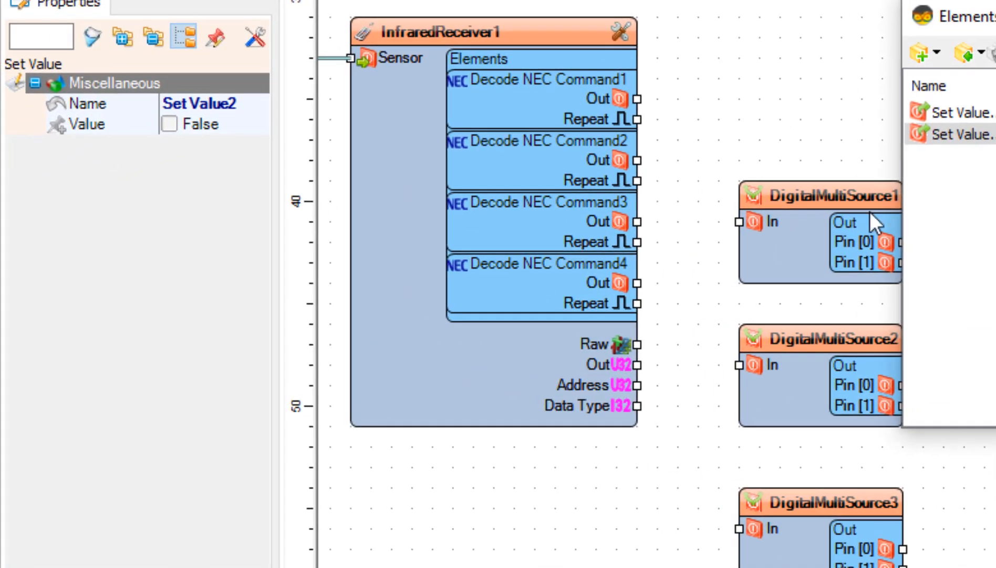
Switch the second Set Value element to True and close the Elements editor
click(169, 124)
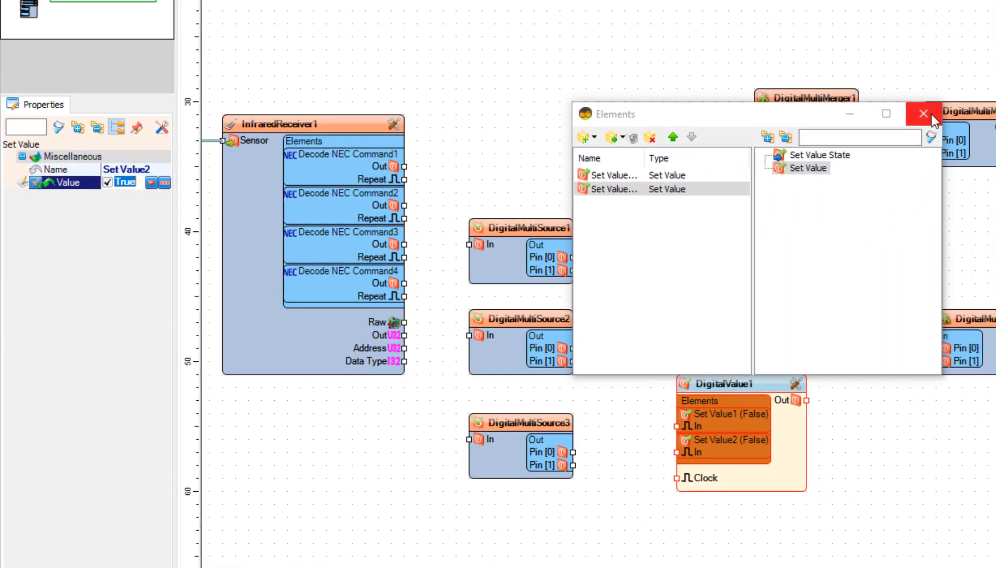
click(923, 113)
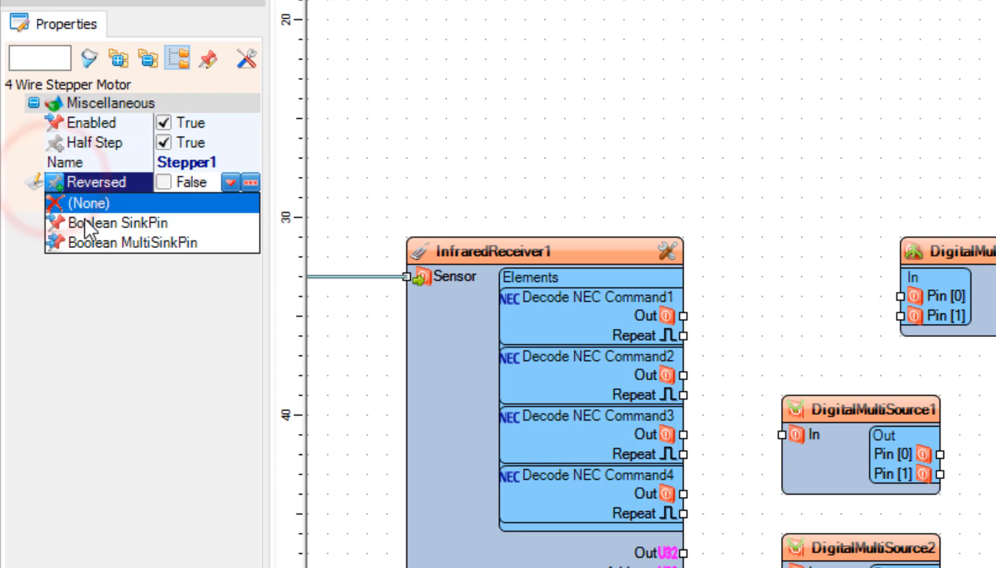
Enter 500 as Stepper1's Steps Per Revolution in the Properties panel
click(76, 201)
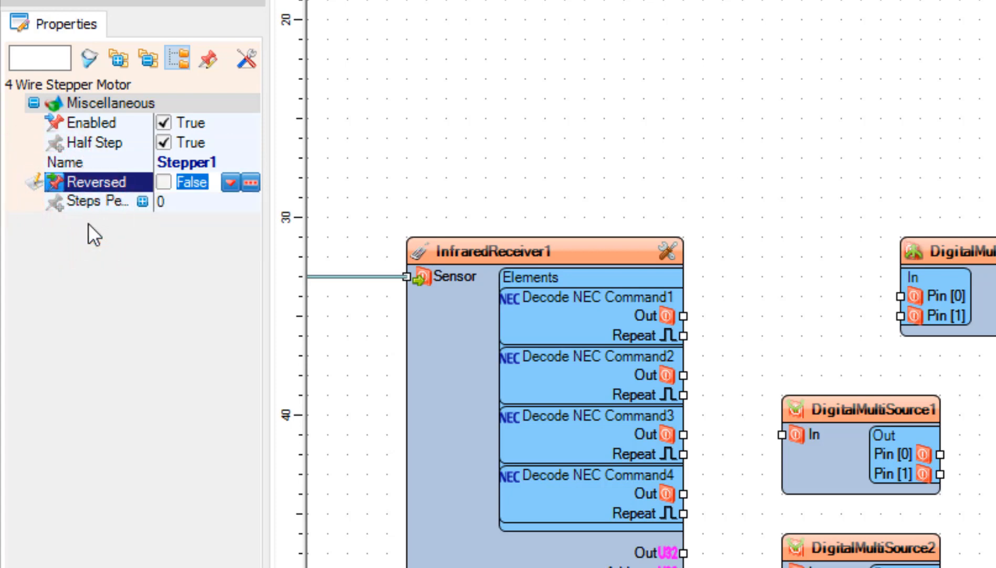
click(95, 200)
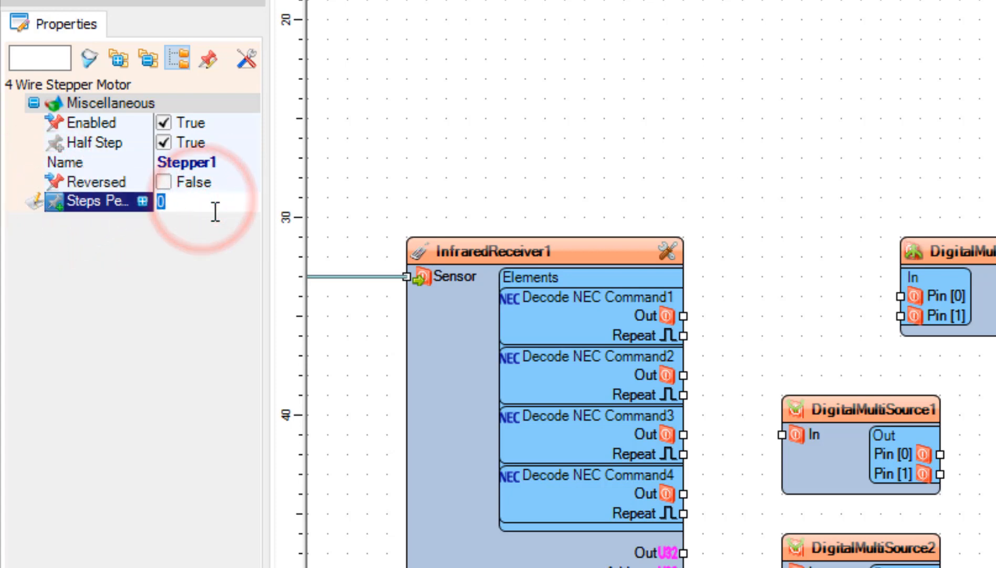
text(500)
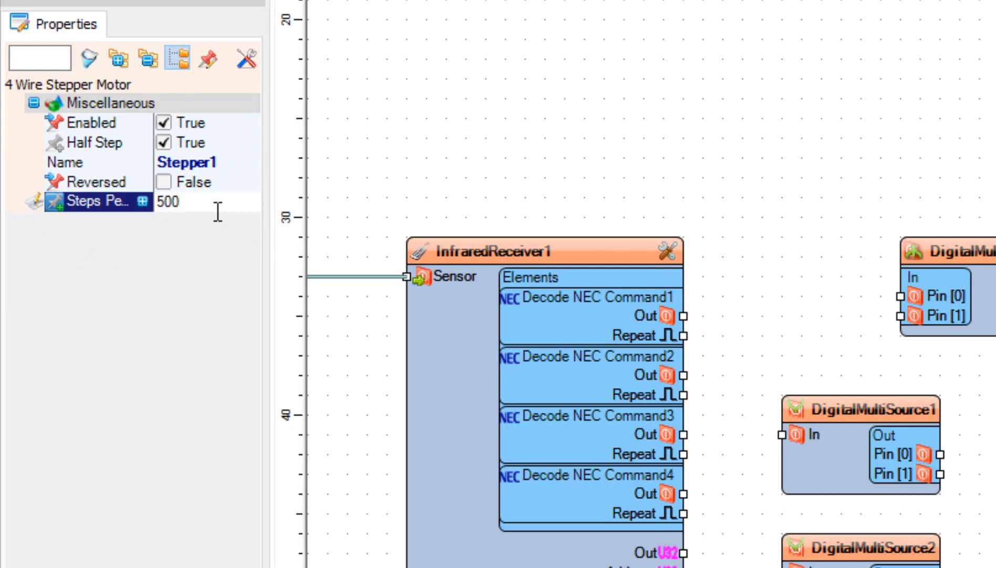
click(95, 182)
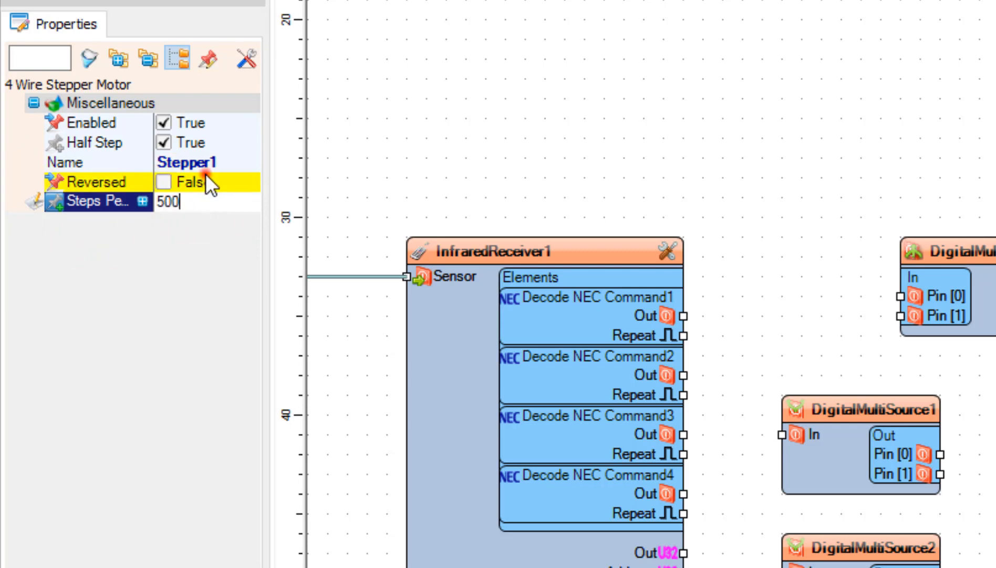
click(95, 182)
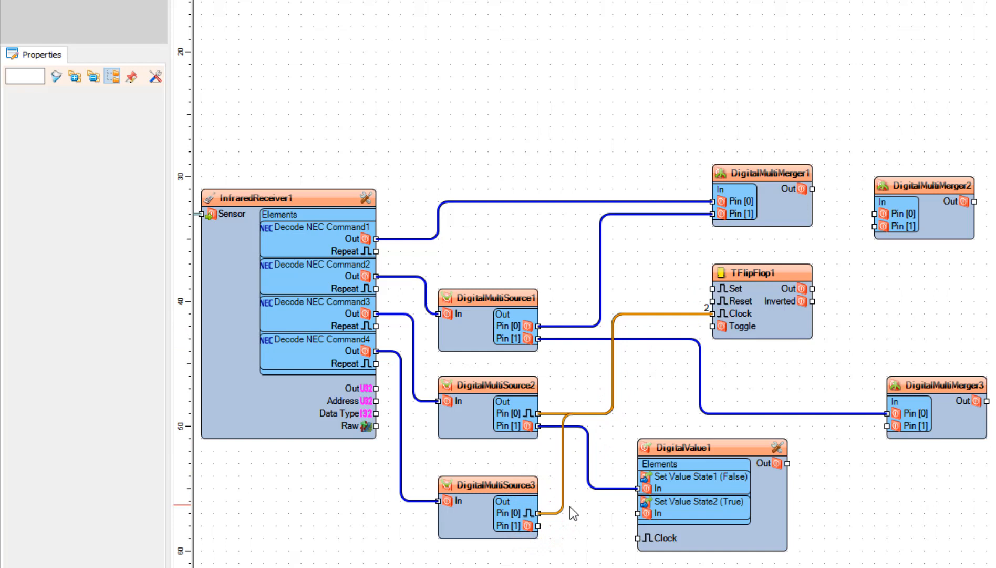
mouse_move(563, 521)
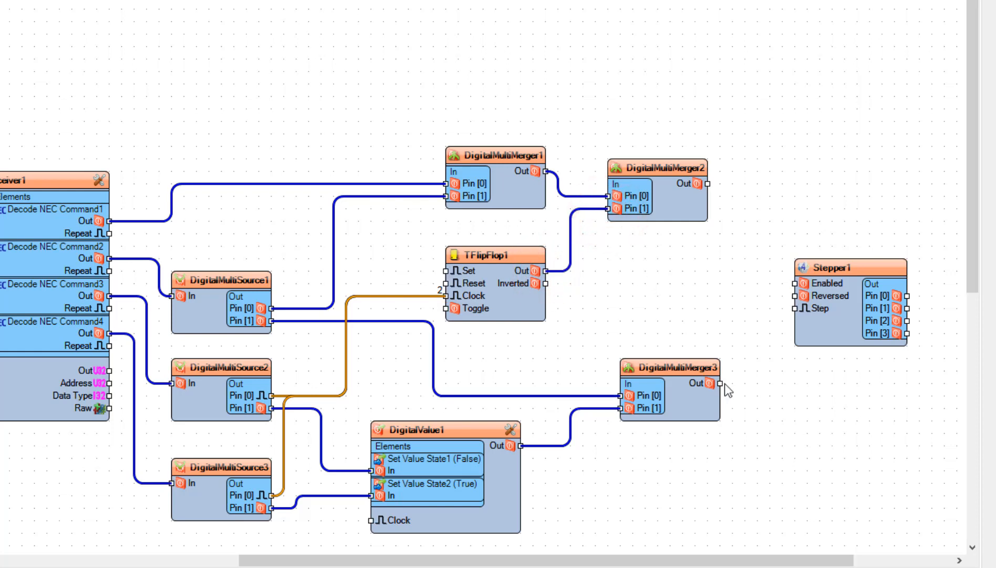
mouse_move(714, 191)
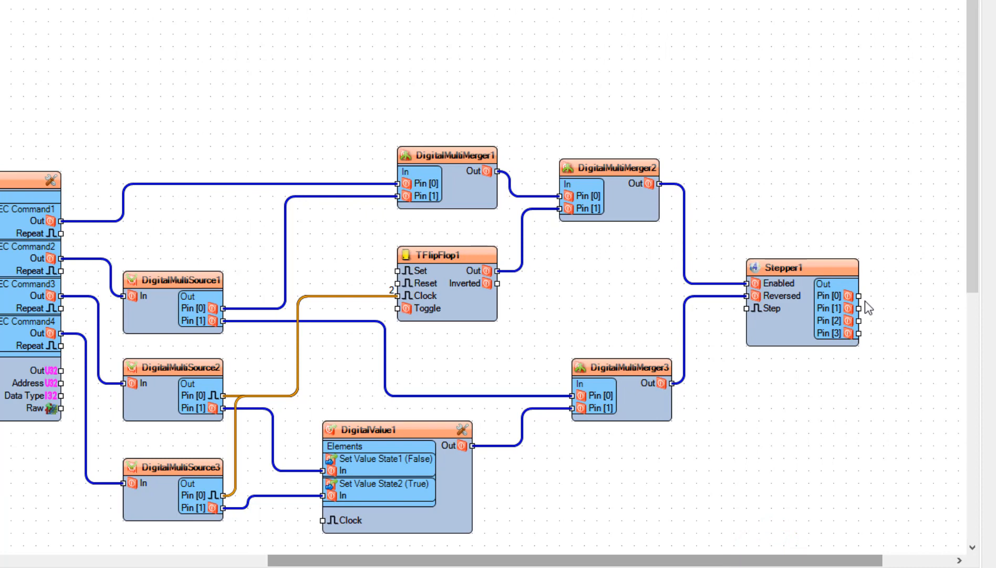
Begin wiring the stepper's first output pin toward the Arduino board
click(855, 295)
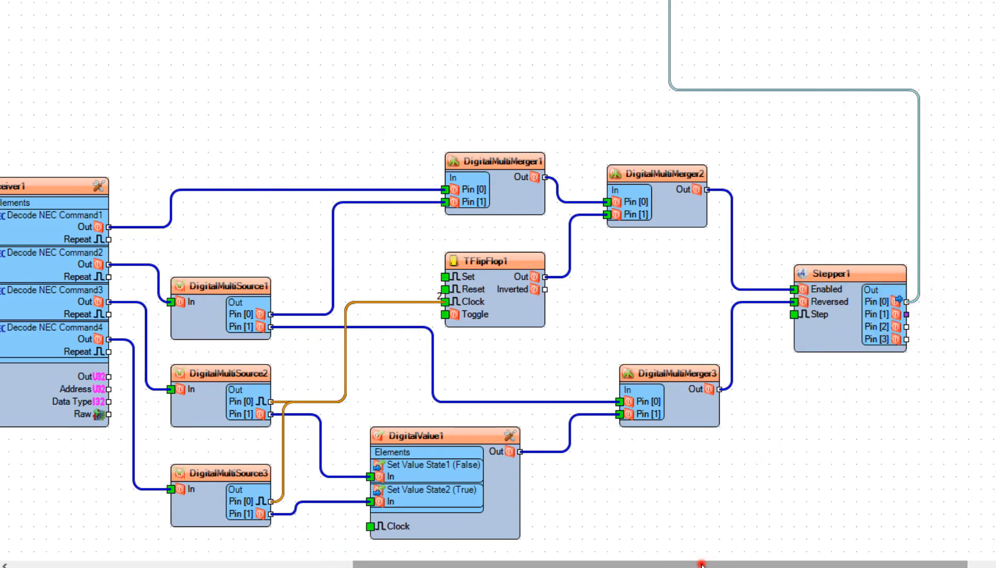
Scroll the canvas to reach the Arduino Uno digital pins 8, 9 and 11 for the stepper outputs
scroll(left, 3)
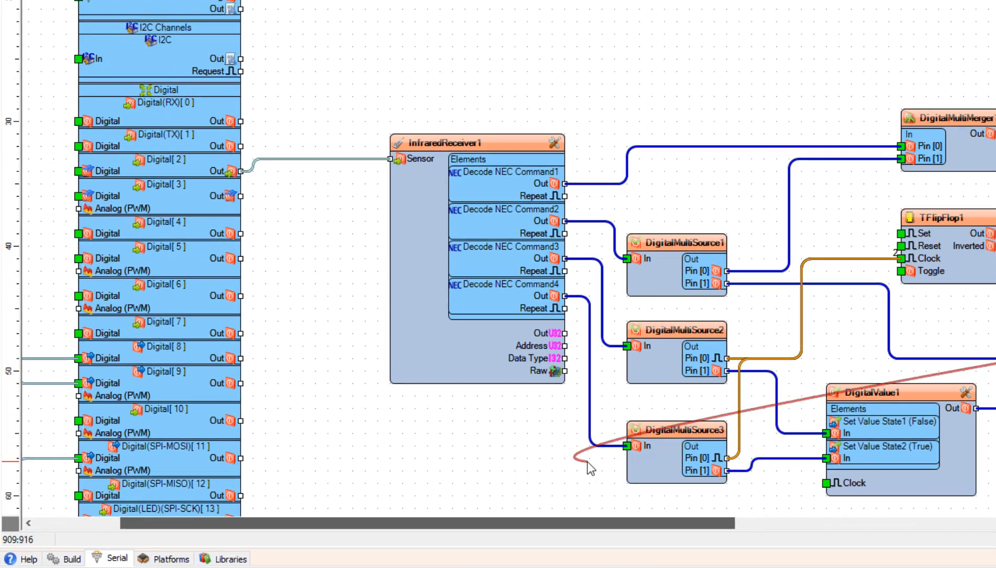
scroll(down, 3)
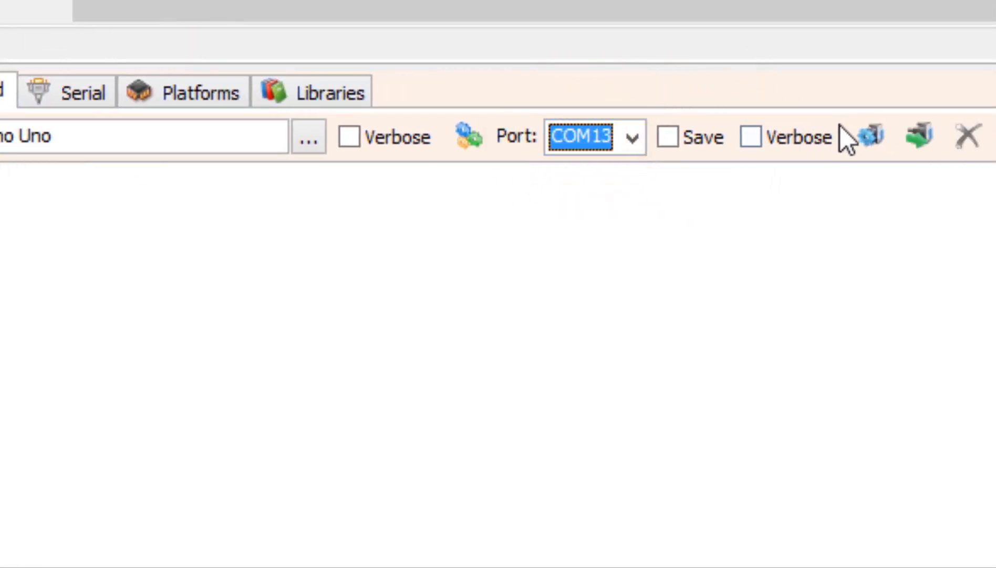
Build the project for the Arduino Uno on port COM13
click(872, 136)
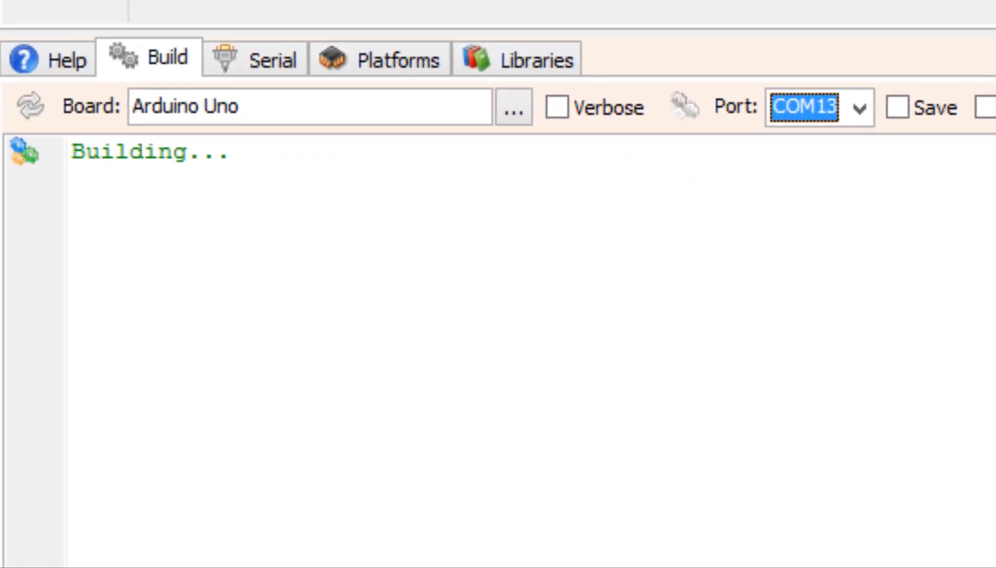